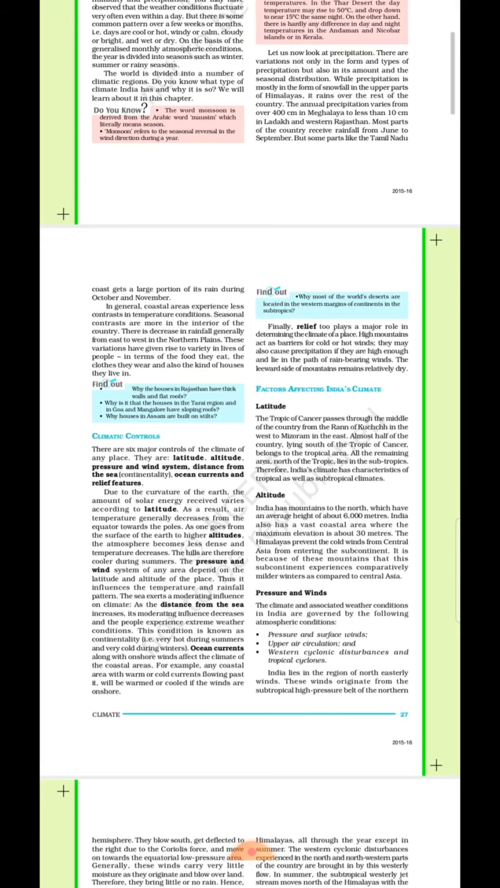
# - Scroll down past the pressure and winds pages to the Distribution of Rainfall page
pyautogui.scroll(-3)
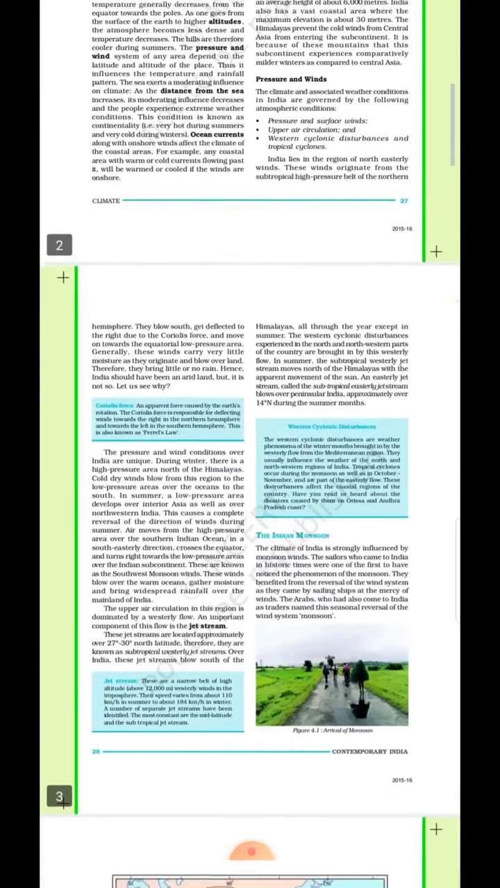
pyautogui.scroll(-3)
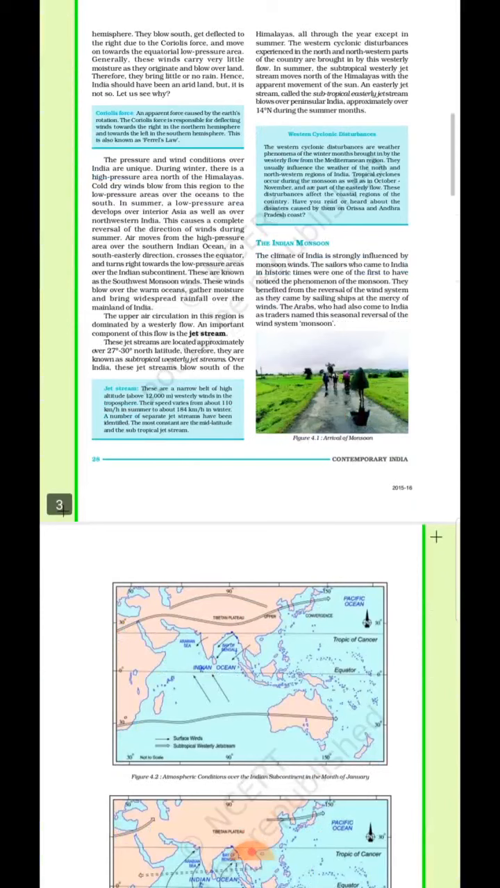
pyautogui.scroll(-3)
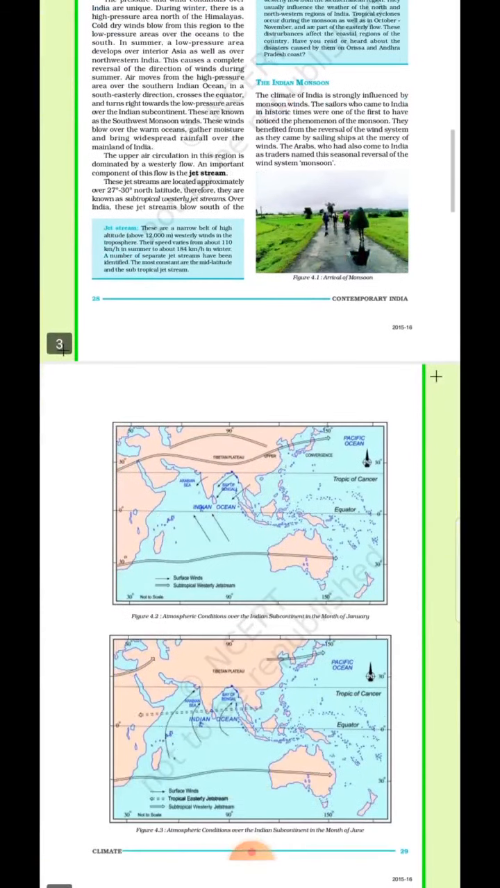
pyautogui.scroll(-3)
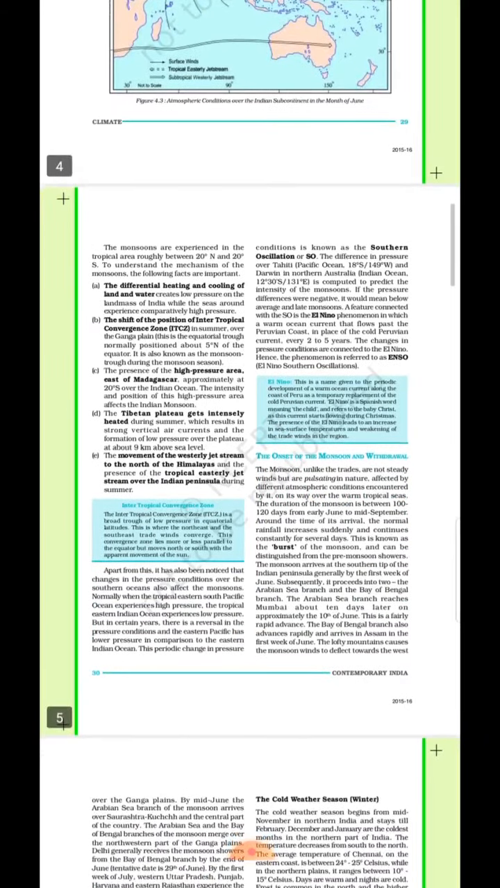
pyautogui.scroll(-3)
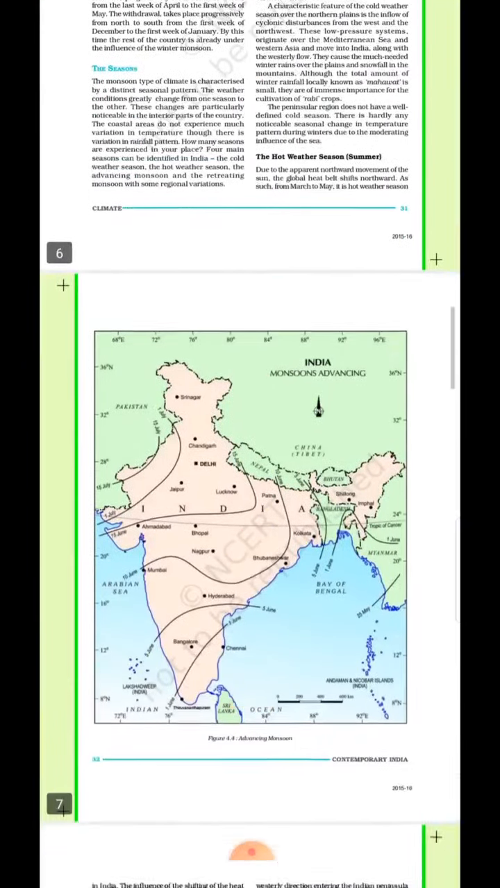
pyautogui.scroll(-3)
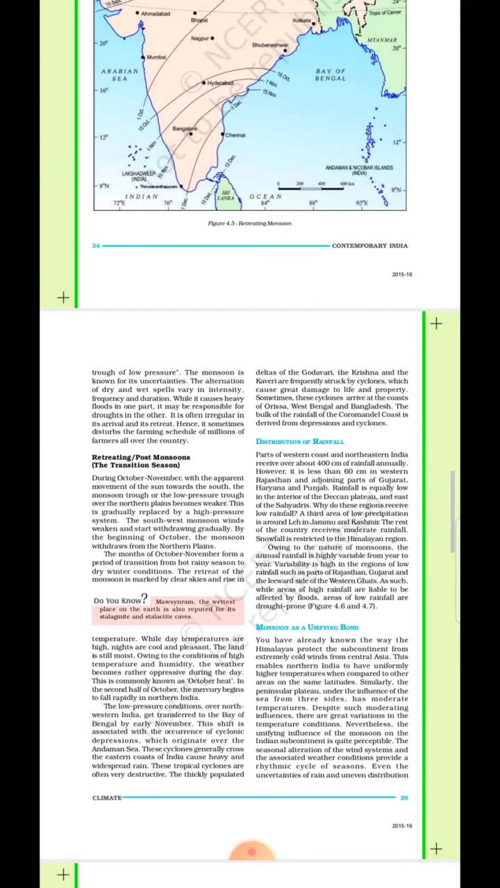
pyautogui.scroll(-3)
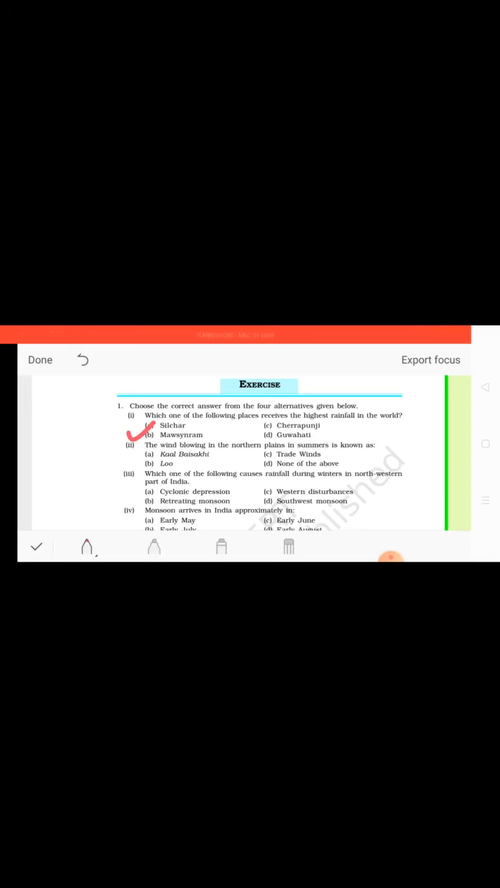
# - Mark (b) Mawsynram in red as the answer to question (i)
pyautogui.moveTo(146, 437); pyautogui.dragTo(202, 437)
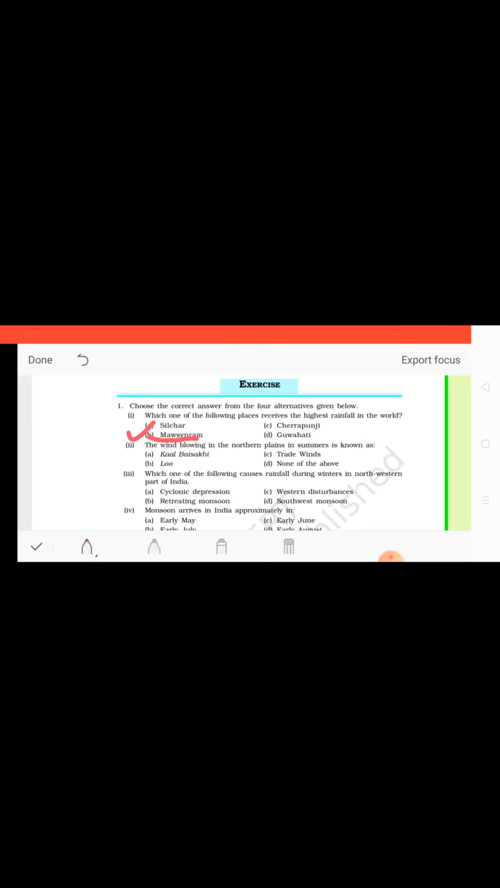
# - Tick (b) Loo in red as the answer to question (ii)
pyautogui.moveTo(138, 450); pyautogui.dragTo(153, 466)
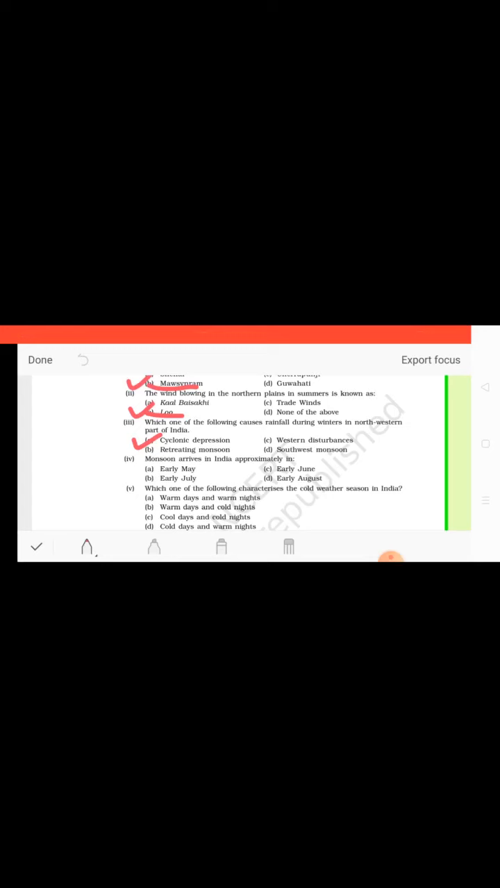
# - Tick Cyclonic depression for (iii), Early June for (iv) and Warm days and cold nights for (v)
pyautogui.moveTo(247, 475); pyautogui.dragTo(278, 466)
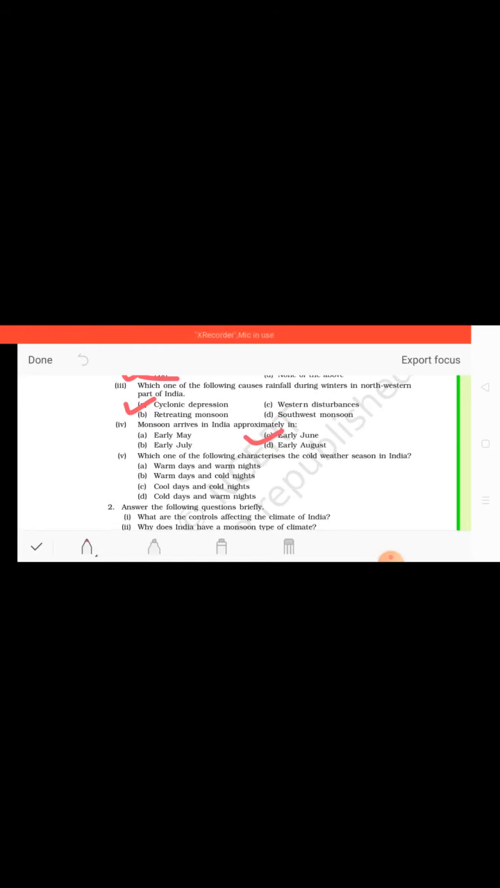
pyautogui.moveTo(122, 483); pyautogui.dragTo(150, 472)
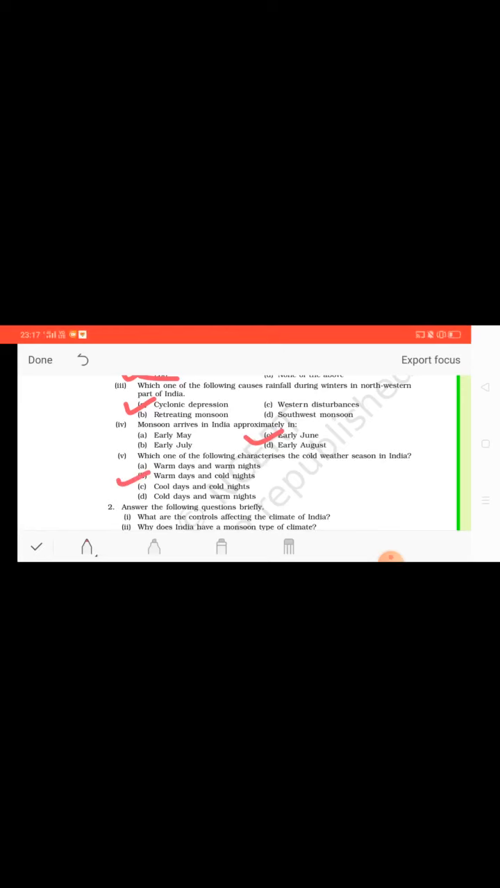
pyautogui.moveTo(150, 486); pyautogui.dragTo(270, 486)
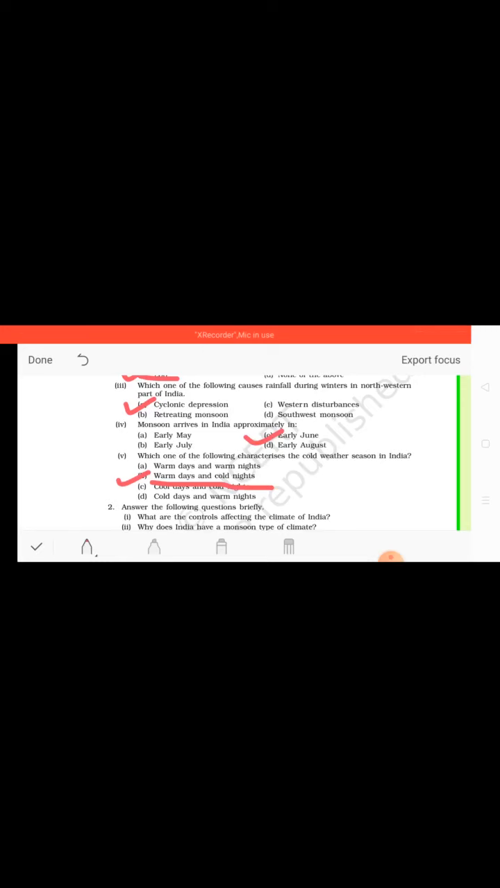
# - Handwrite Latitude, Altitude, Pressure & Winds and Distance in red beside question 2(i)
pyautogui.scroll(-3)
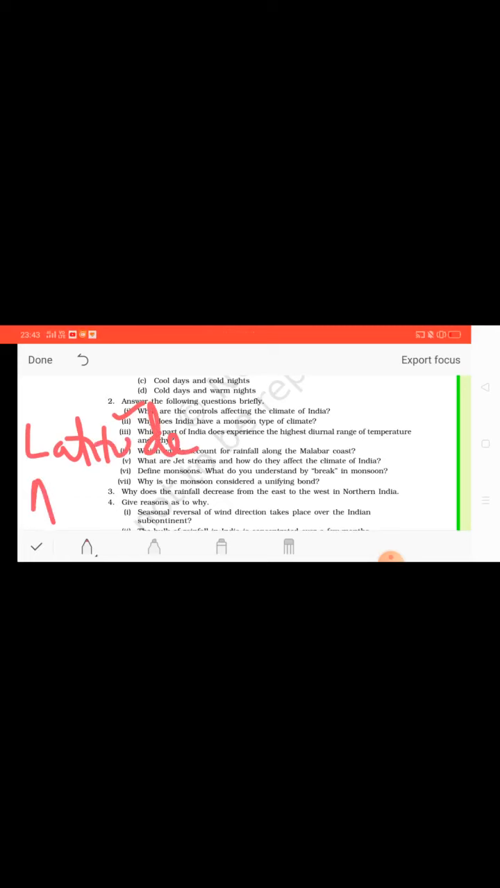
pyautogui.moveTo(25, 507); pyautogui.dragTo(125, 500)
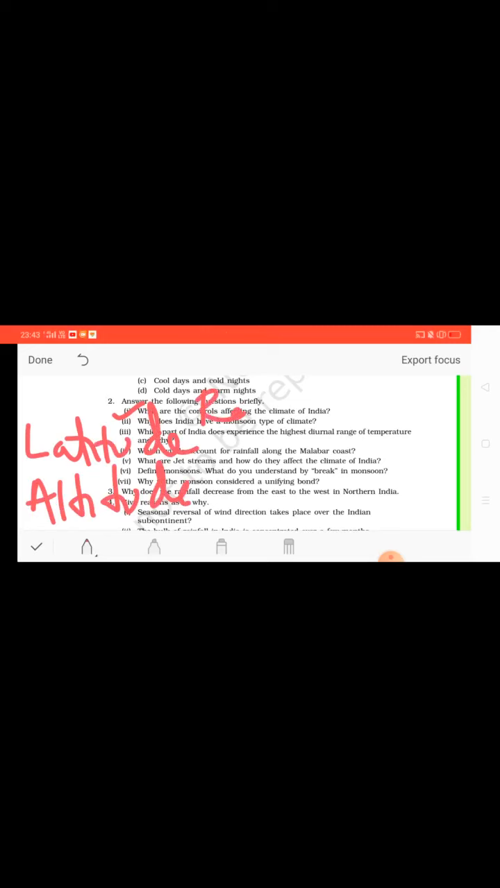
pyautogui.moveTo(242, 430); pyautogui.dragTo(316, 403)
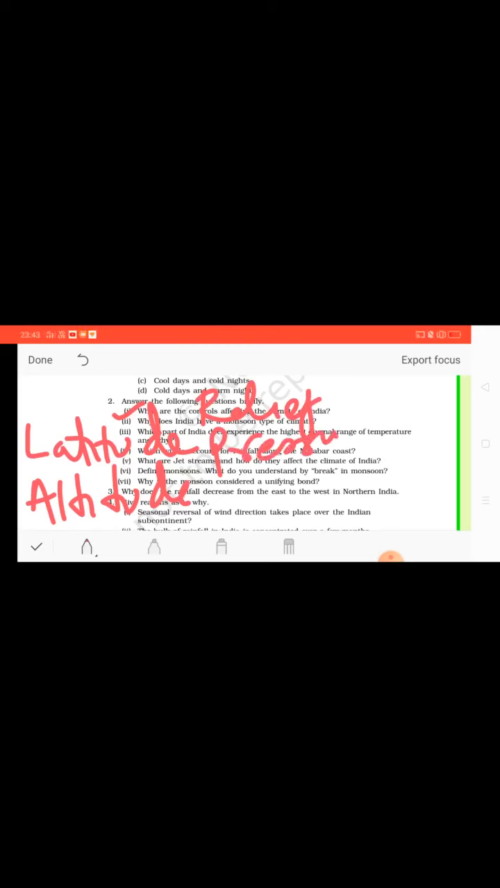
pyautogui.moveTo(333, 437); pyautogui.dragTo(423, 409)
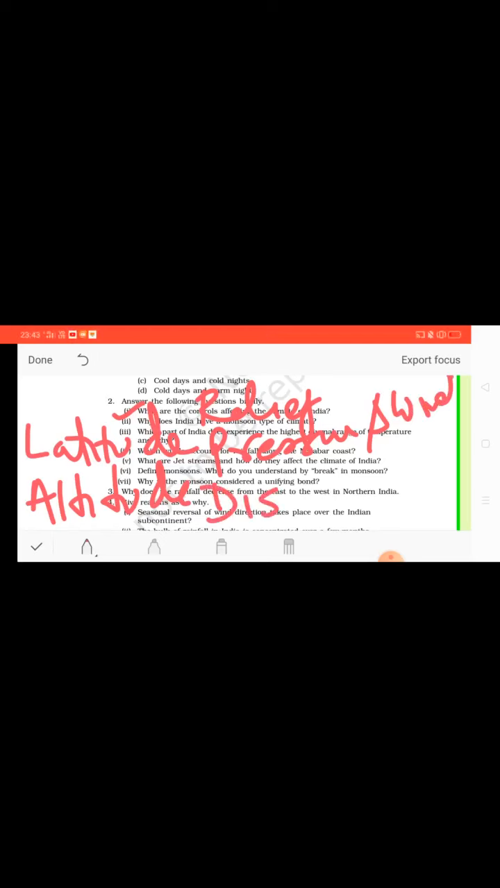
pyautogui.moveTo(278, 493); pyautogui.dragTo(386, 500)
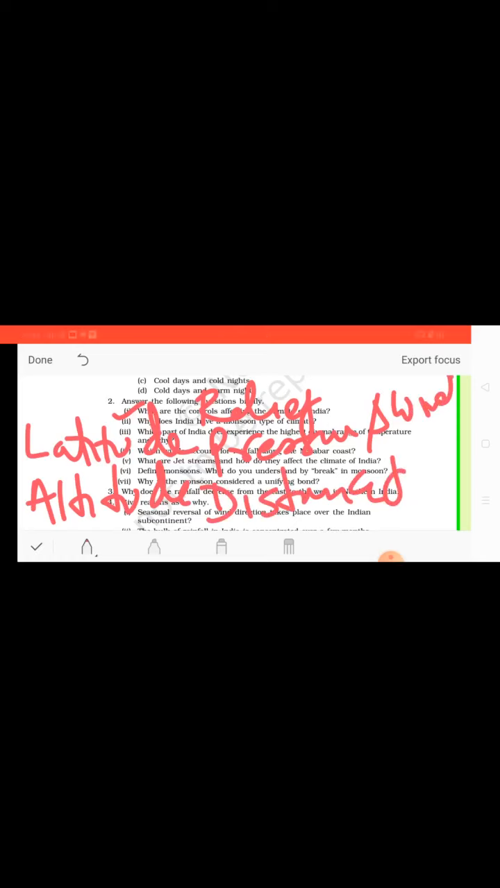
pyautogui.moveTo(386, 474); pyautogui.dragTo(433, 459)
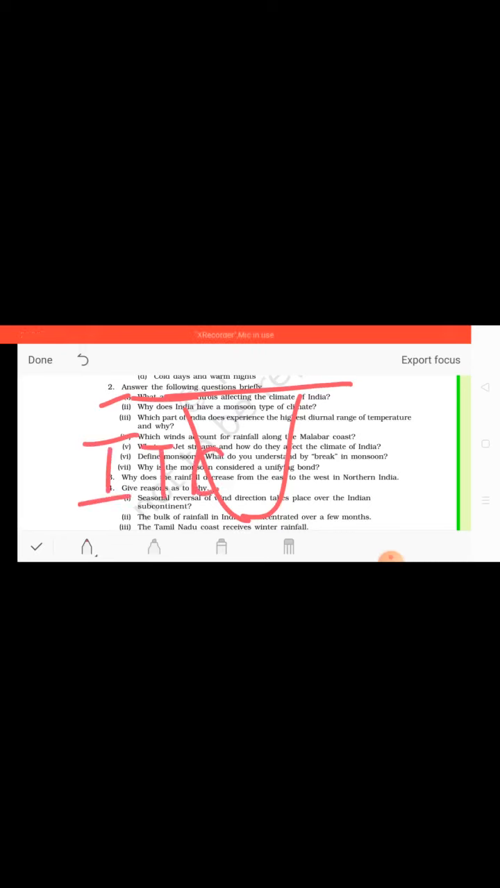
# - Draw large red handwriting across short-answer questions 2(i)–(vi)
pyautogui.moveTo(233, 461); pyautogui.dragTo(281, 497)
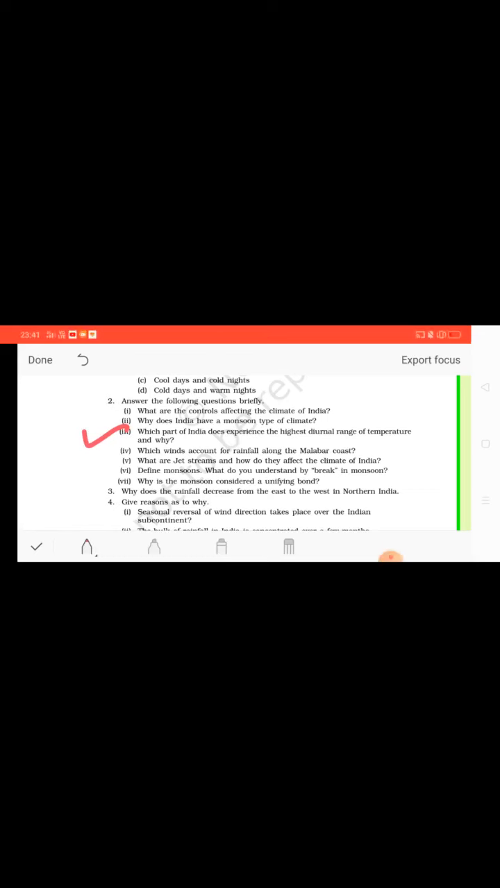
# - Underline 'highest diurnal range of temperature' and draw a trial tick beside question (iii)
pyautogui.moveTo(247, 445); pyautogui.dragTo(333, 444)
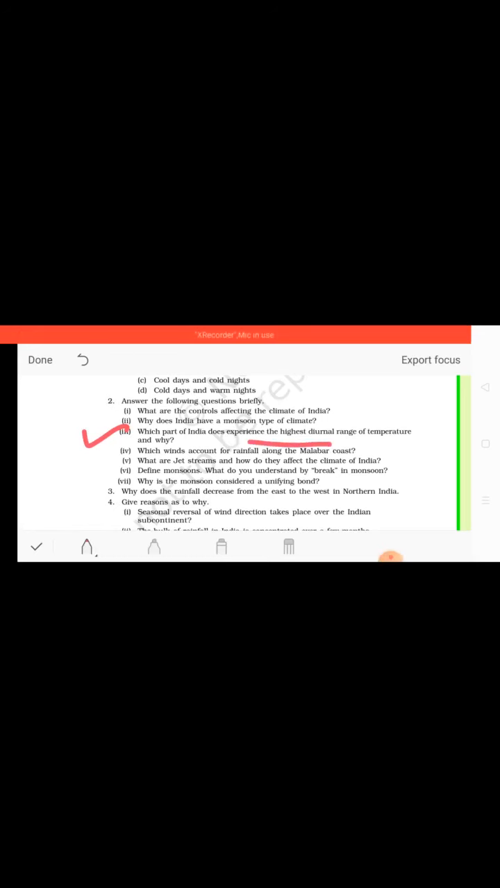
pyautogui.moveTo(42, 479); pyautogui.dragTo(114, 507)
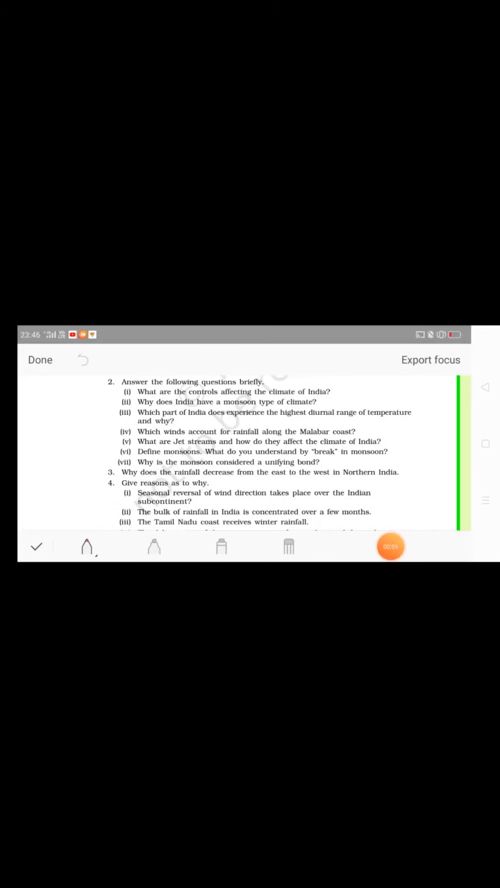
# - Tick question 2(iii) in red and draw a red stroke across the questions below
pyautogui.moveTo(97, 427); pyautogui.dragTo(128, 410)
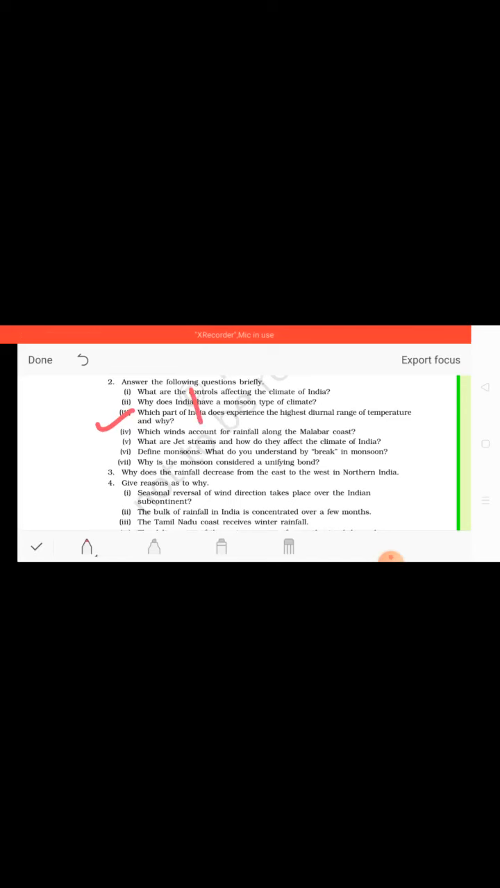
pyautogui.moveTo(201, 420); pyautogui.dragTo(316, 416)
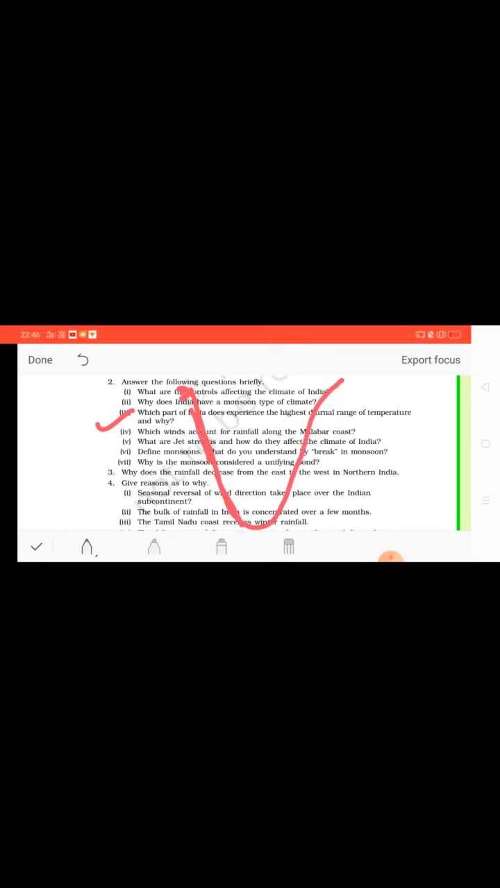
pyautogui.moveTo(56, 514); pyautogui.dragTo(132, 493)
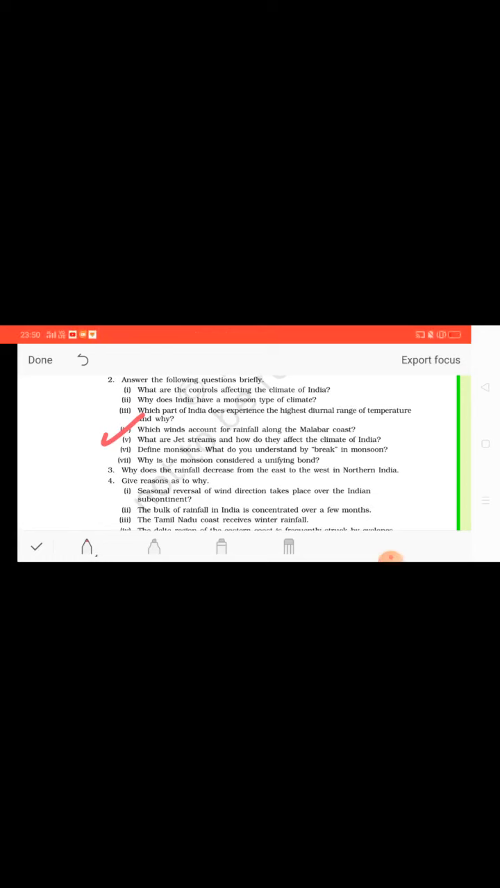
# - Handwrite a red answer note about the Malabar coast winds across question 2(iv)
pyautogui.moveTo(199, 411); pyautogui.dragTo(202, 459)
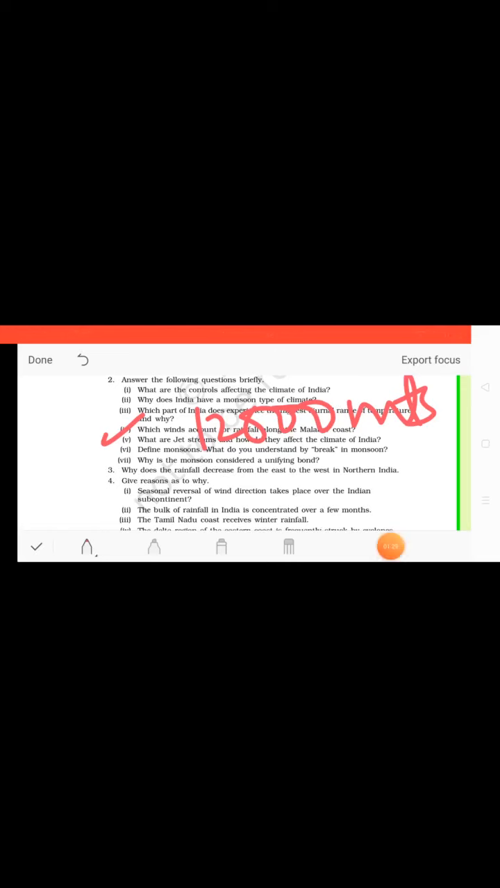
pyautogui.click(390, 547)
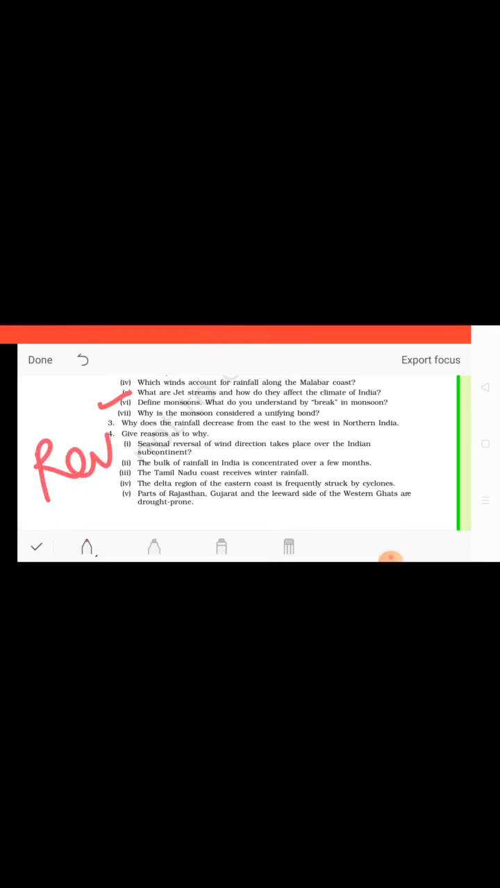
# - Handwrite a red reversal note beside question 4(i) on defining monsoons
pyautogui.moveTo(105, 458); pyautogui.dragTo(236, 417)
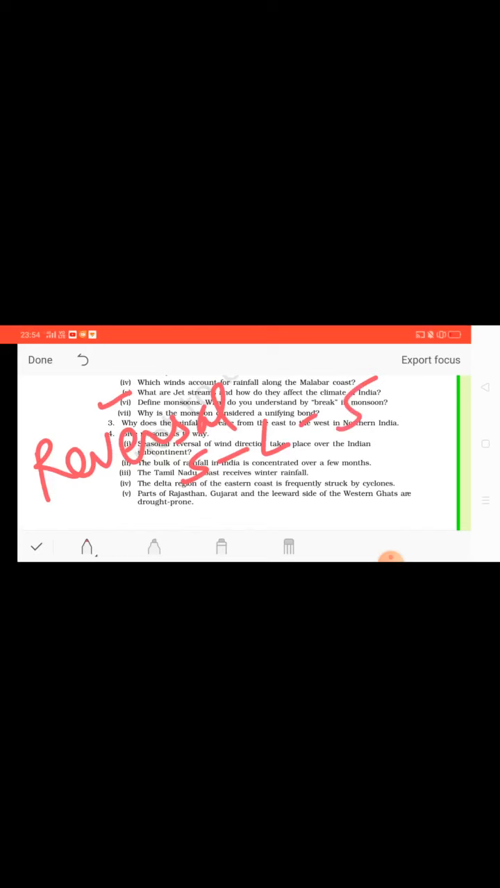
pyautogui.moveTo(197, 500); pyautogui.dragTo(222, 516)
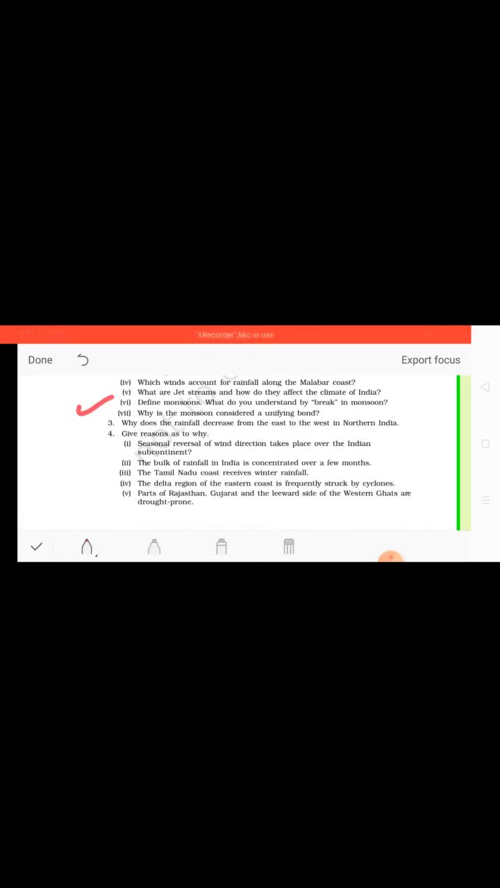
pyautogui.click(390, 555)
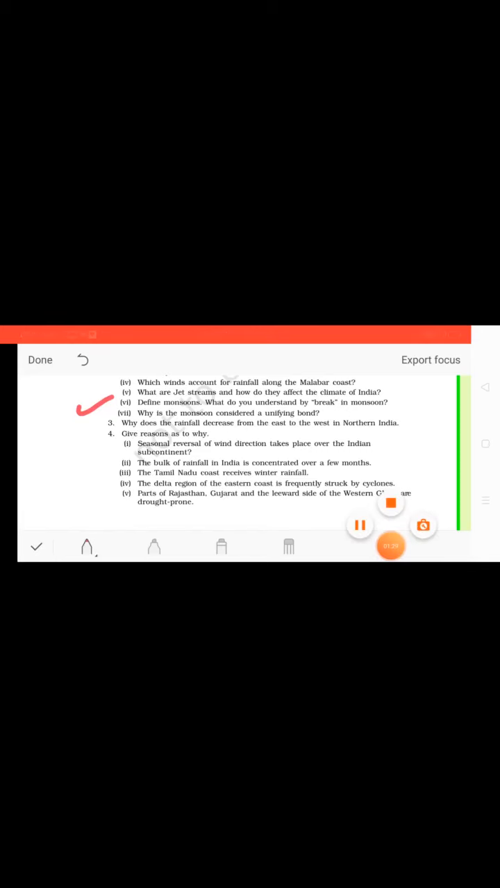